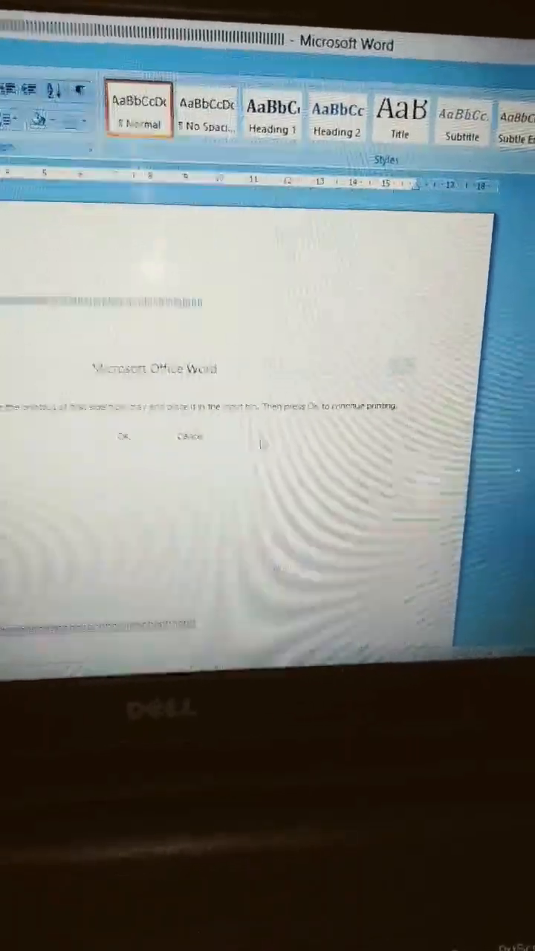
Confirm the sheets are reloaded in the manual duplex prompt so the second side prints.
{"action": "left_click", "coordinate": [122, 437]}
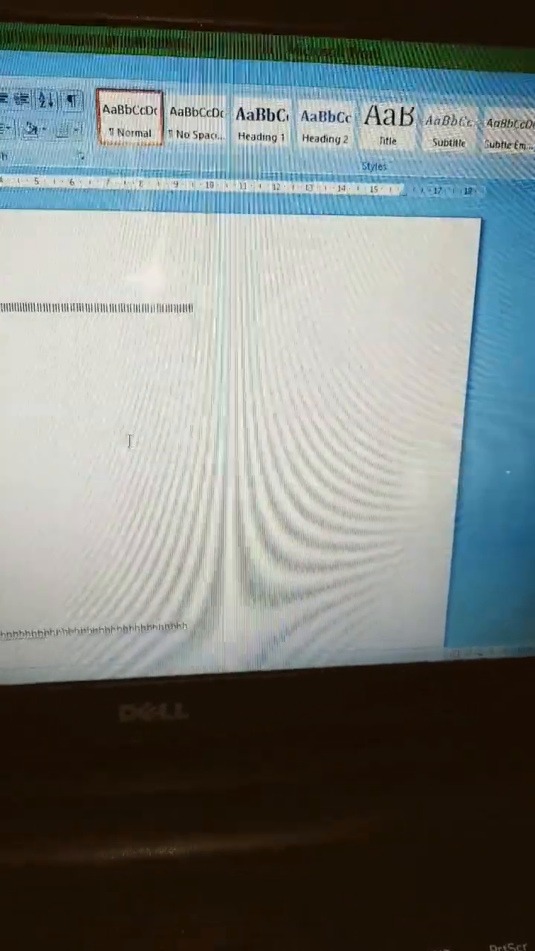